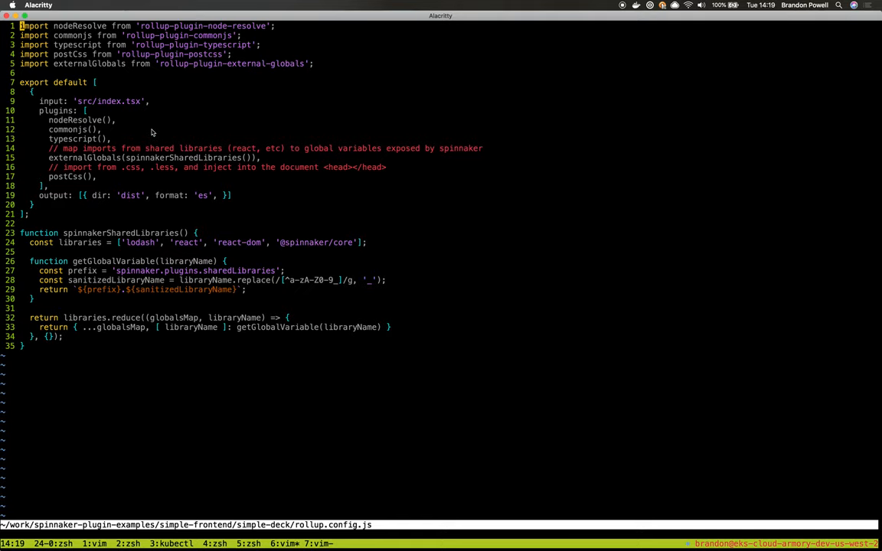
# Step: Finish viewing rollup.config.js in Vim and close it, back at the simple-deck shell
pyautogui.doubleClick(119, 233)
pyautogui.write('vim package')
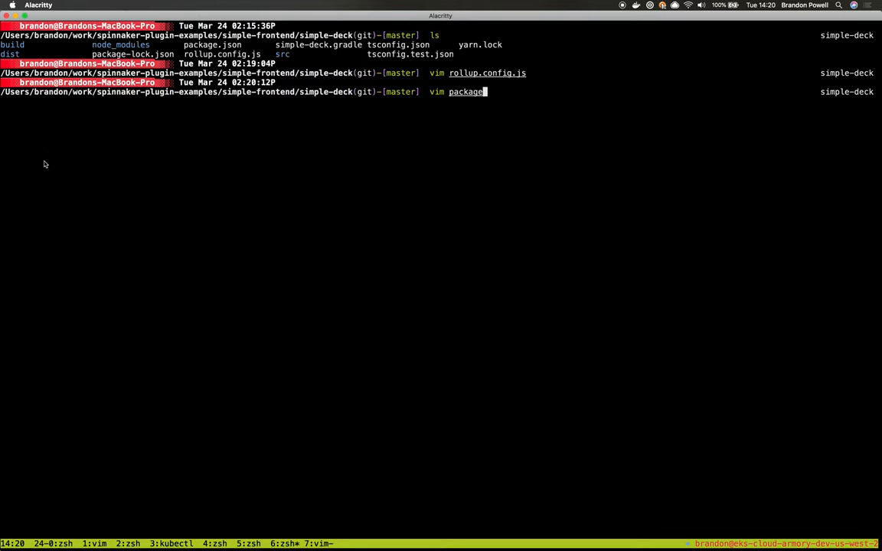
pyautogui.write('.json')
pyautogui.press('Return')
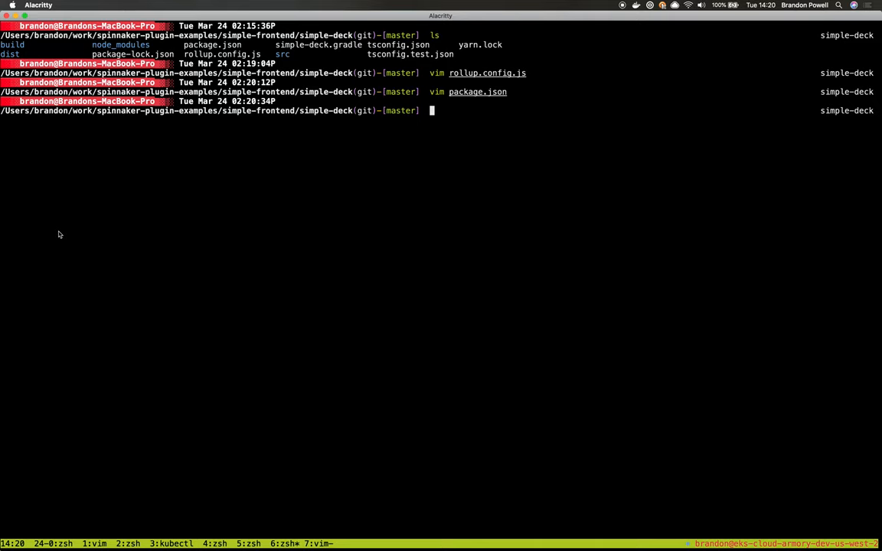
# Step: Open src/index.tsx in Vim with vim src/index.tsx
pyautogui.write('vim src/index.tsx')
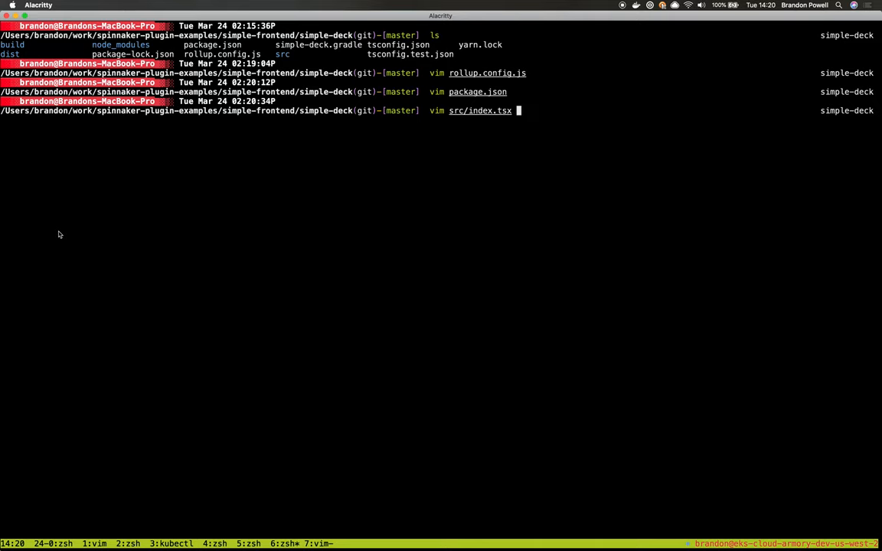
pyautogui.press('Return')
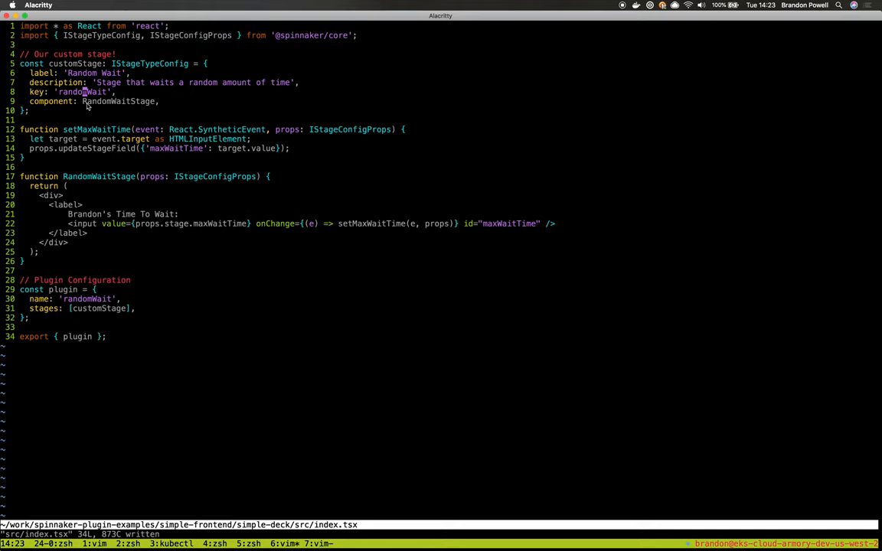
pyautogui.moveTo(93, 124)
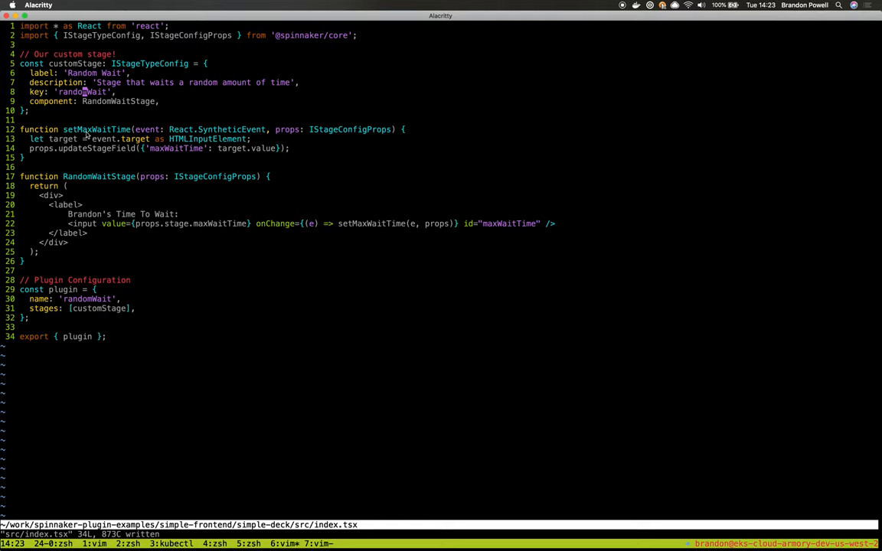
pyautogui.moveTo(65, 153)
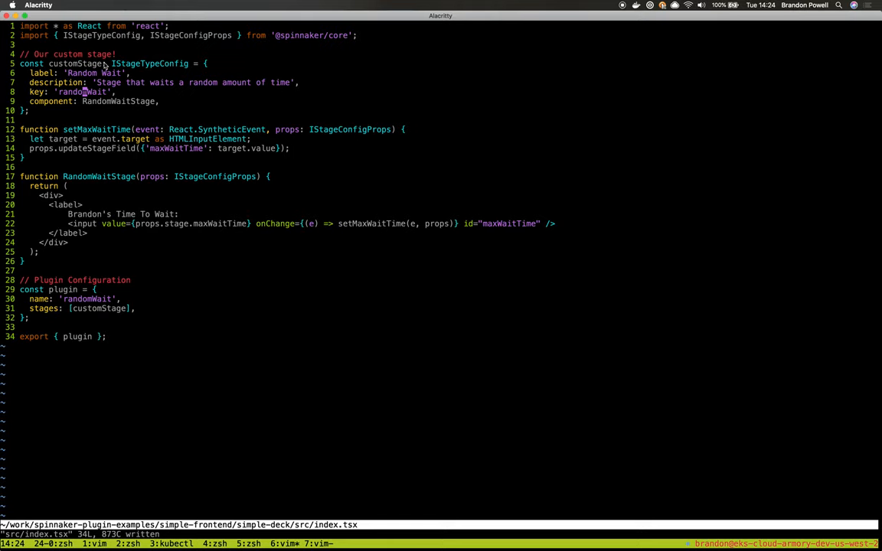
pyautogui.moveTo(90, 172)
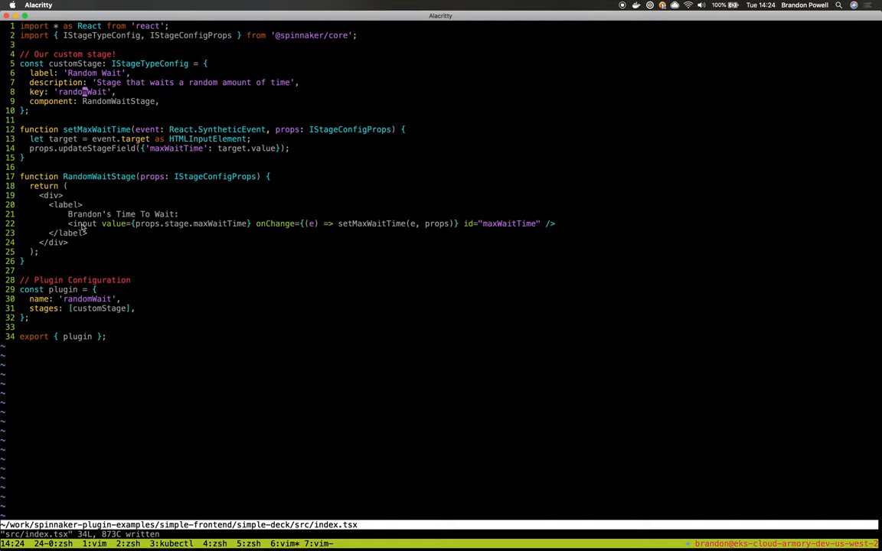
pyautogui.moveTo(103, 235)
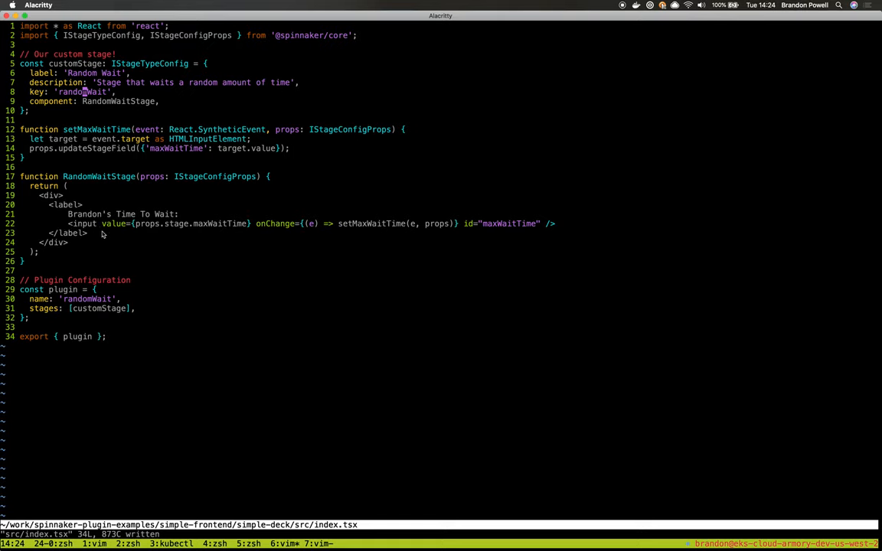
pyautogui.moveTo(123, 232)
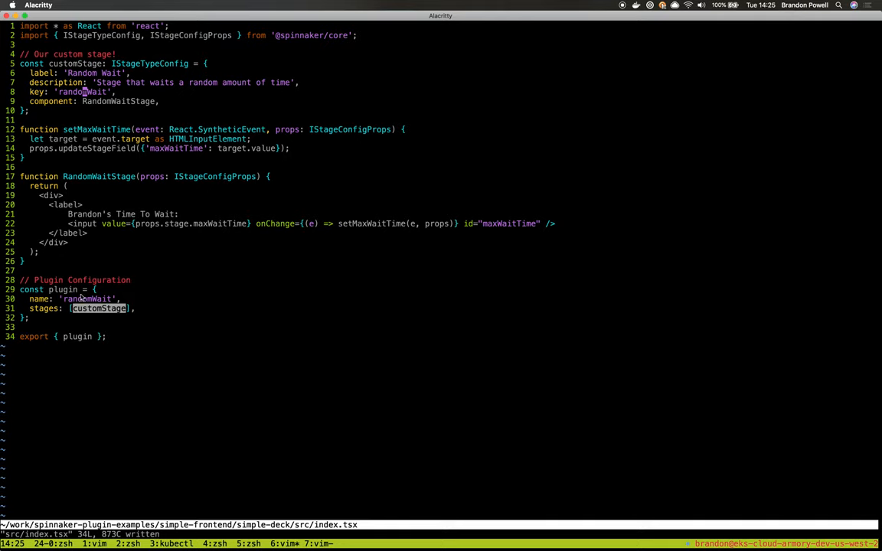
pyautogui.moveTo(67, 68)
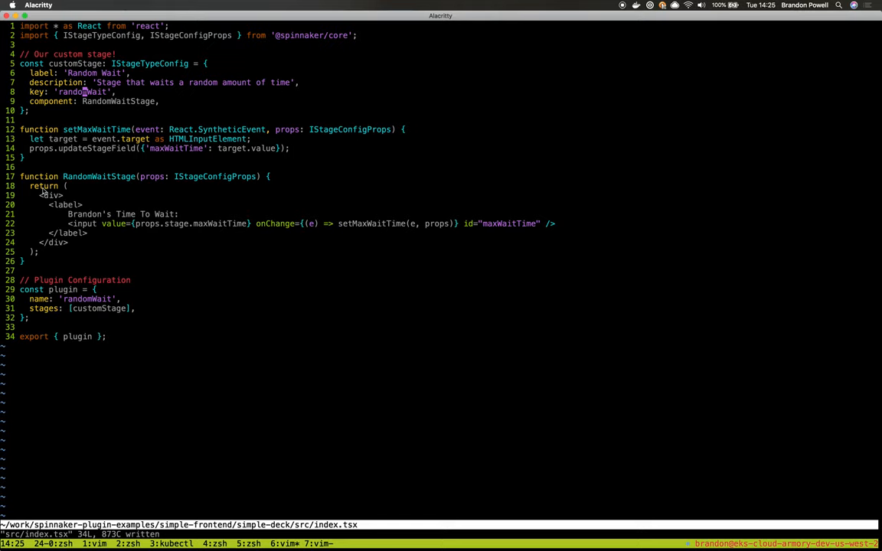
pyautogui.moveTo(4, 254)
pyautogui.write('yarn b')
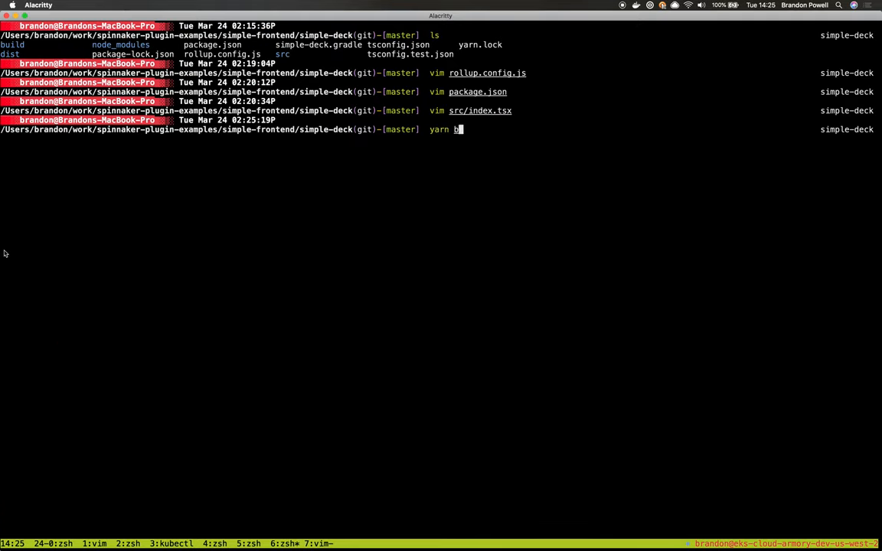
# Step: Build the plugin, then copy dist/index.js to ~/work/spinnaker/deck/plugins/index.js
pyautogui.write('uild')
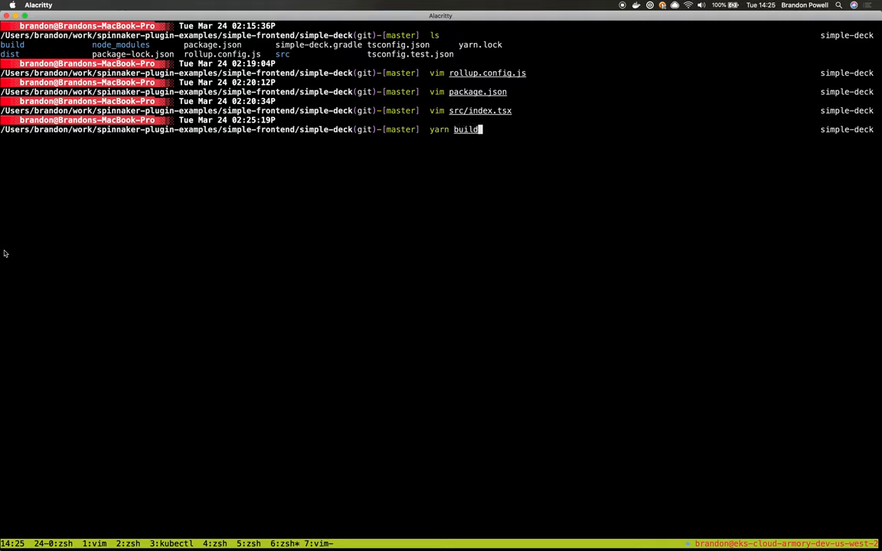
pyautogui.press('Return')
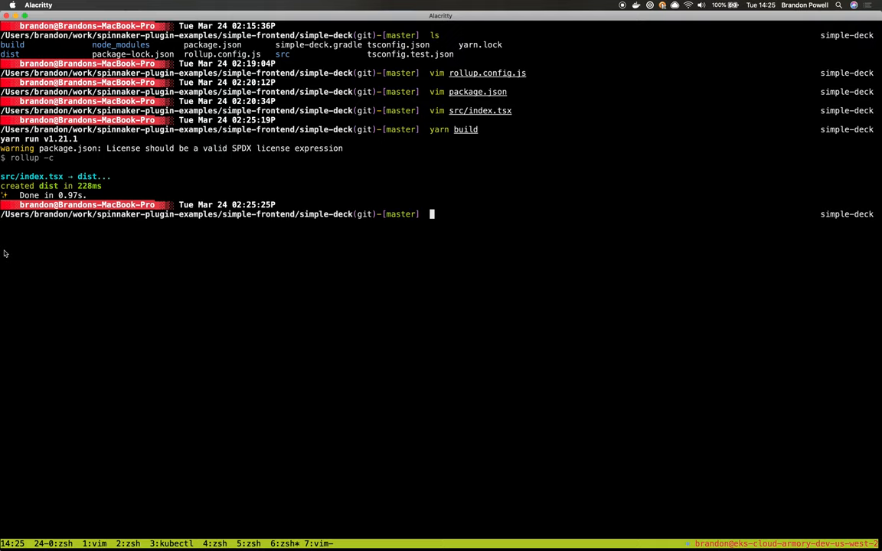
pyautogui.write('cp')
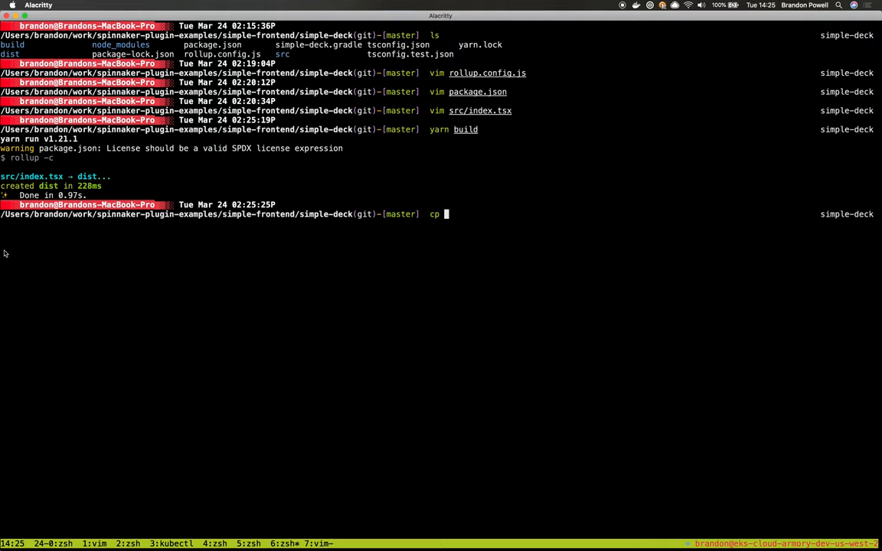
pyautogui.write('dist/index.js ~/work/spinnaker/deck/plugins/index.js')
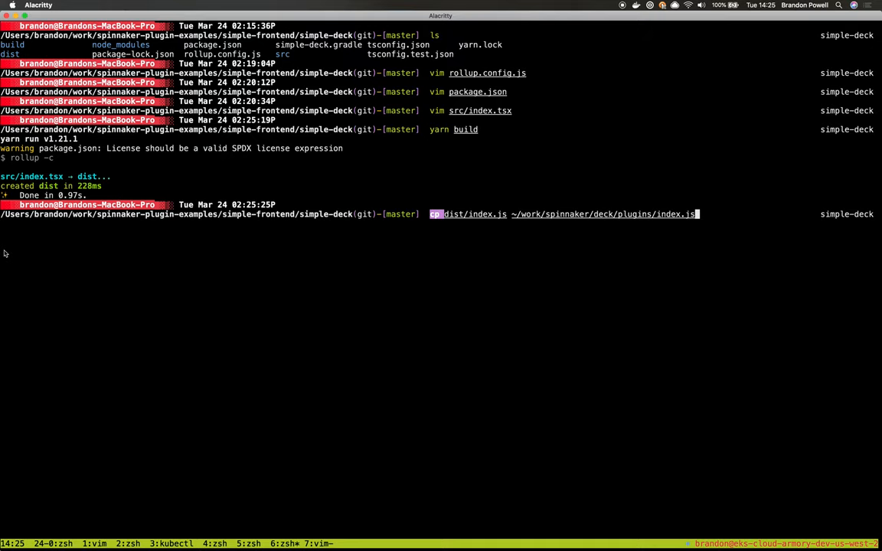
pyautogui.press('Return')
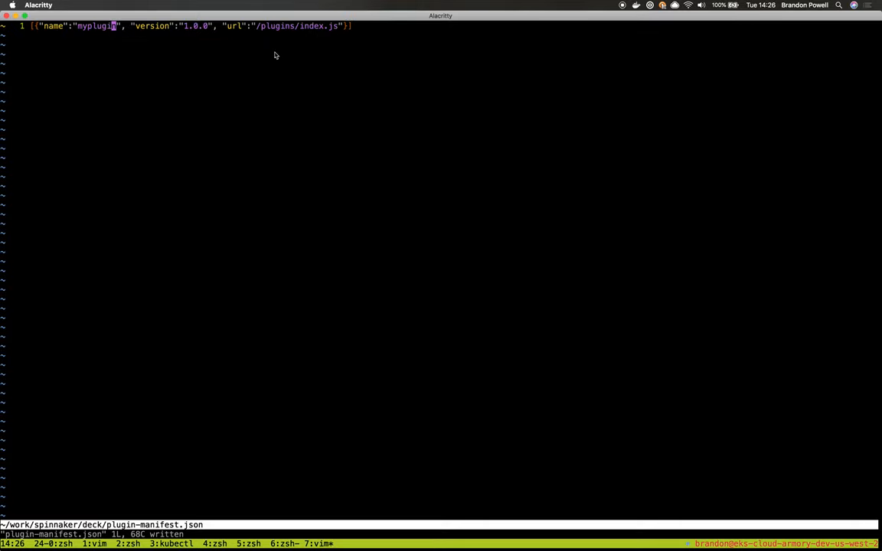
pyautogui.moveTo(268, 55)
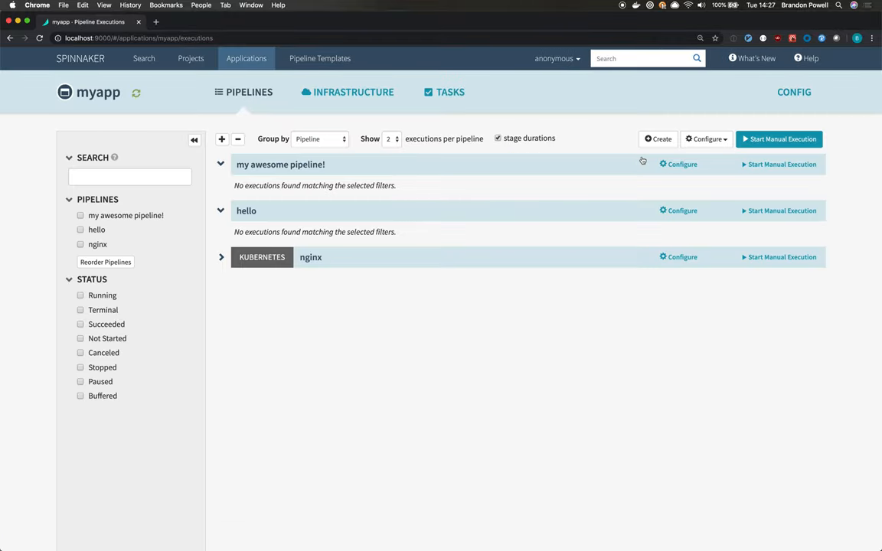
# Step: Open the configuration of the 'my awesome pipeline!' pipeline
pyautogui.click(678, 164)
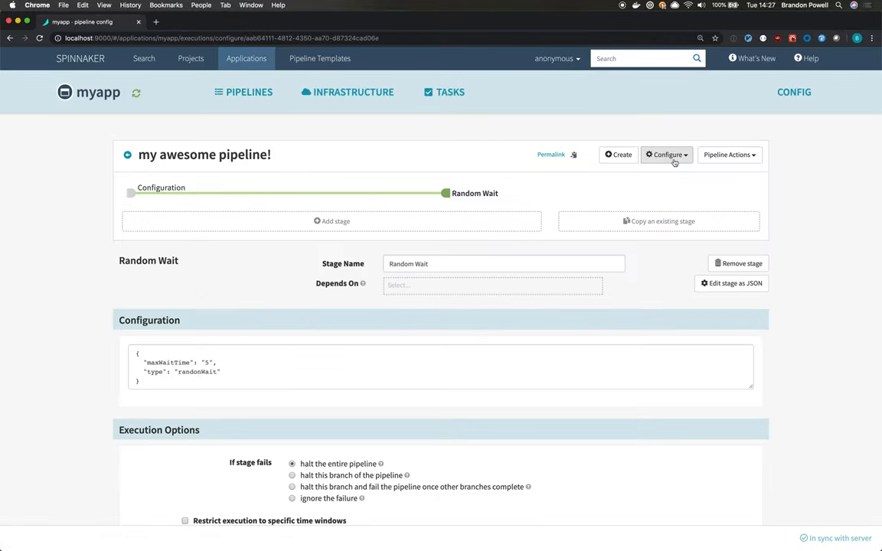
pyautogui.moveTo(321, 235)
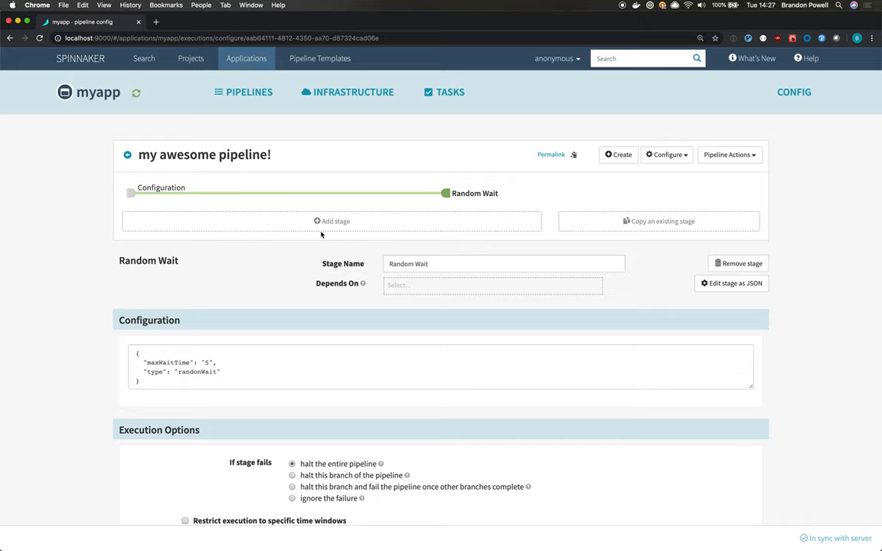
pyautogui.moveTo(738, 264)
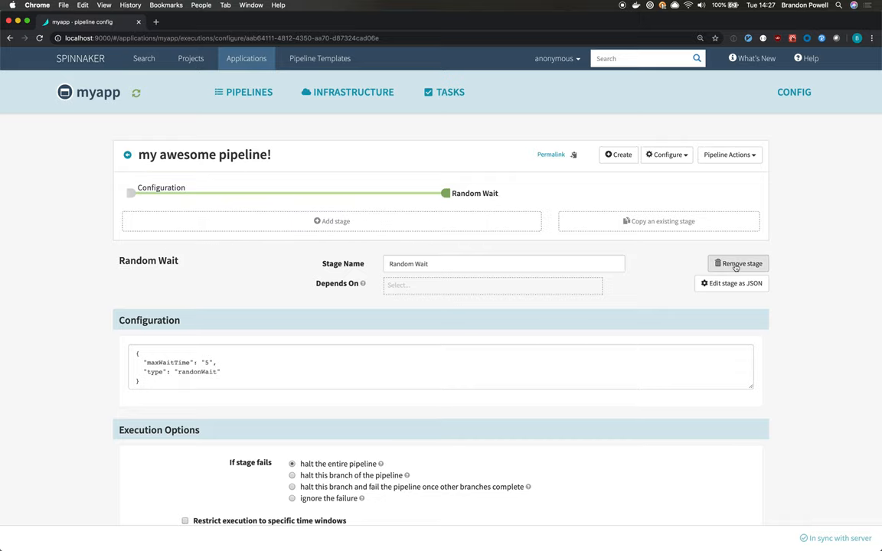
# Step: Replace the Random Wait stage with one waiting 5, save, and view its JSON
pyautogui.click(737, 263)
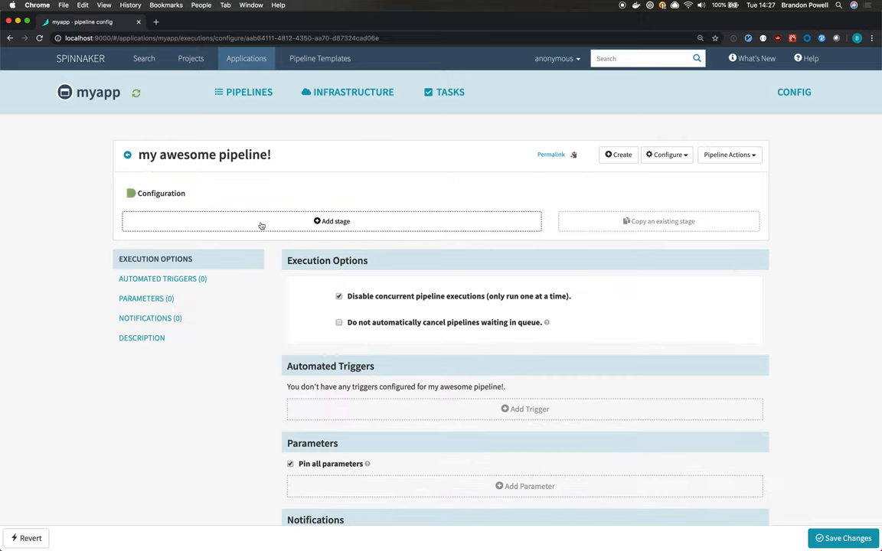
pyautogui.click(331, 221)
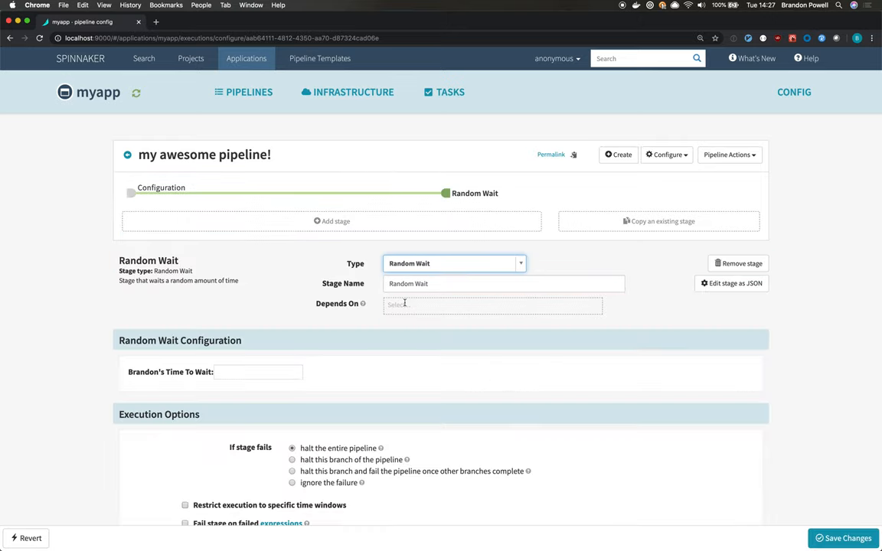
pyautogui.click(258, 372)
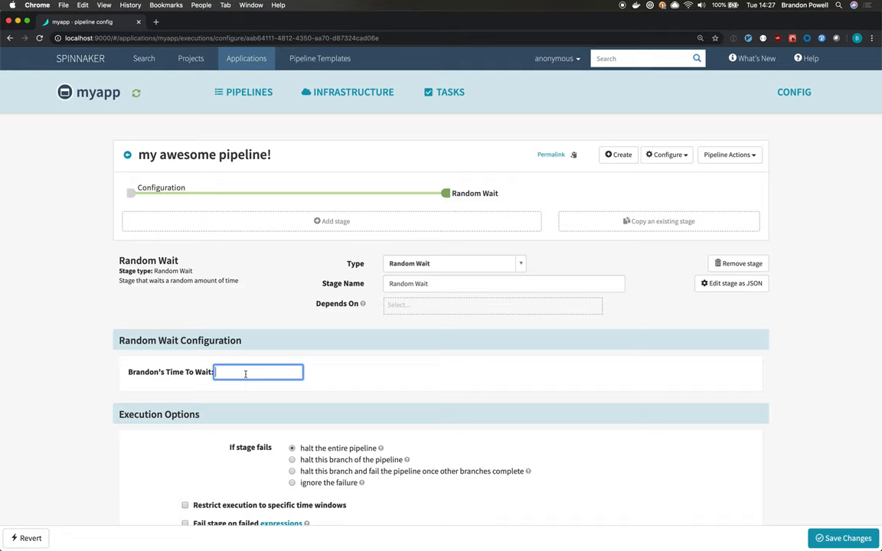
pyautogui.write('5')
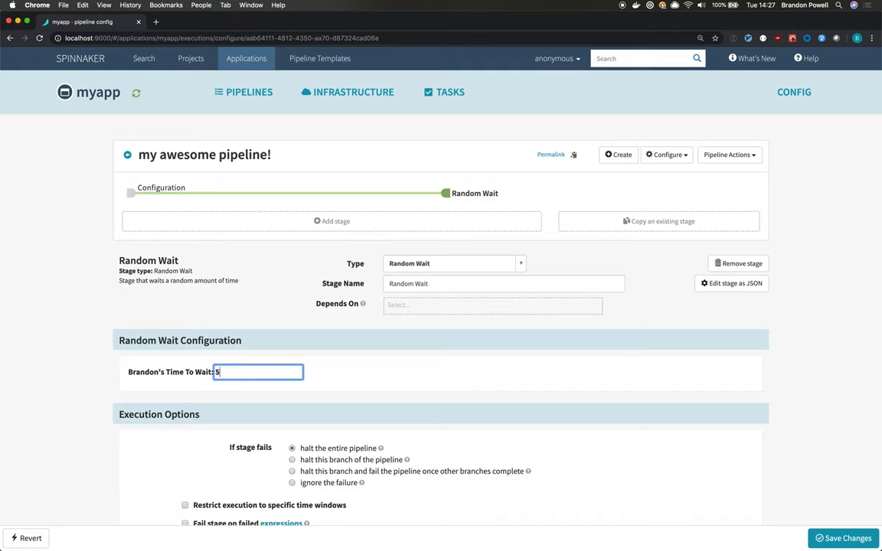
pyautogui.click(843, 538)
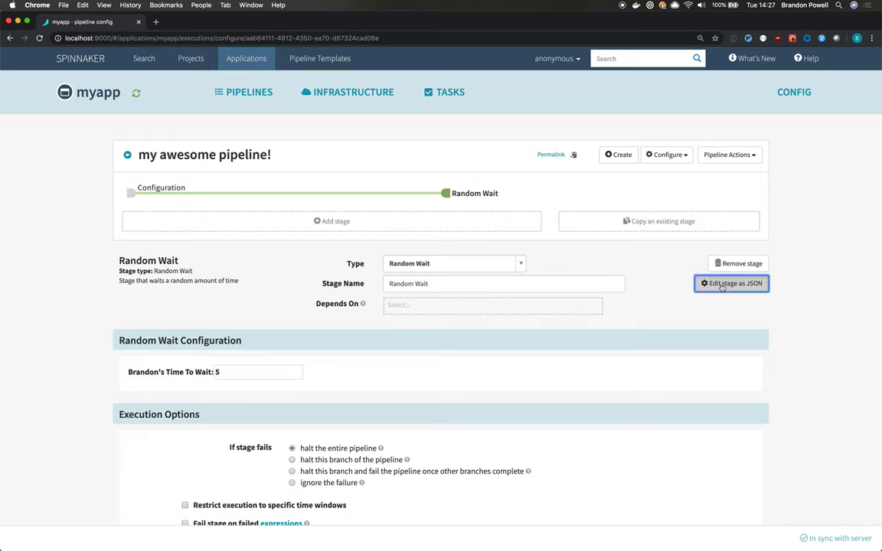
pyautogui.click(731, 284)
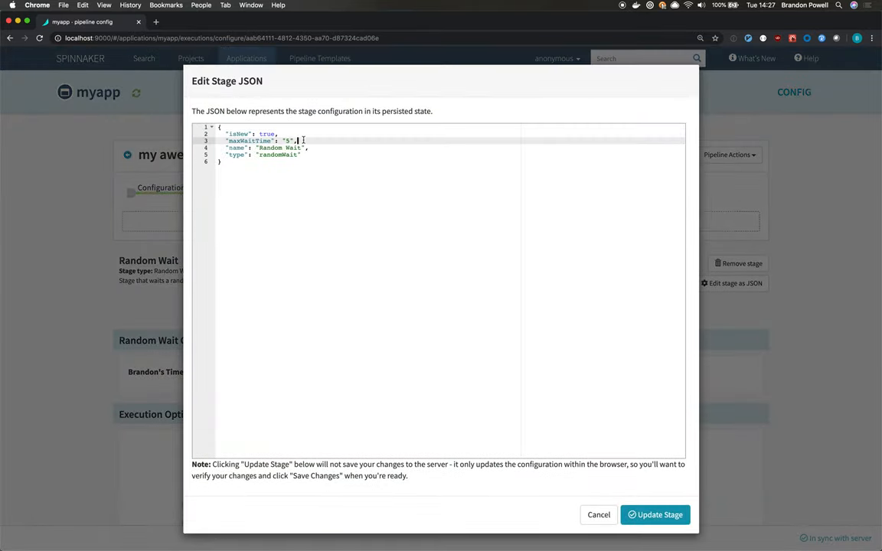